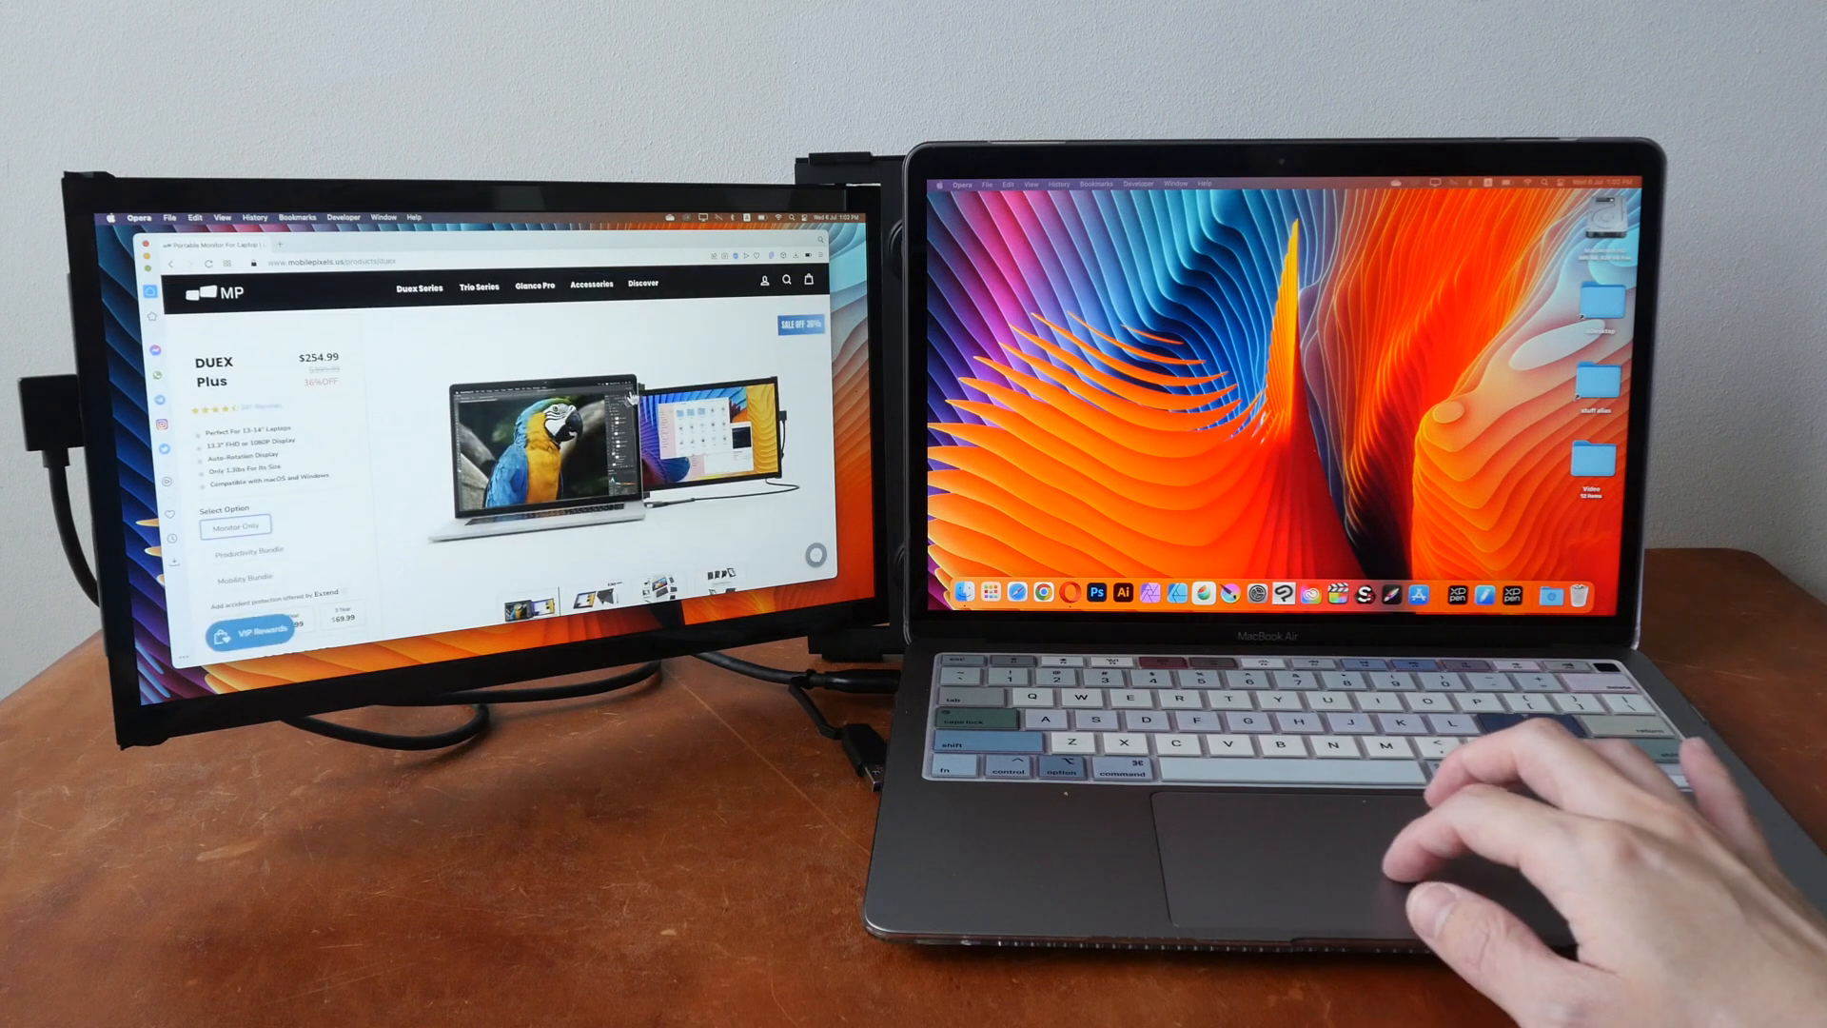
pyautogui.scroll(-3)
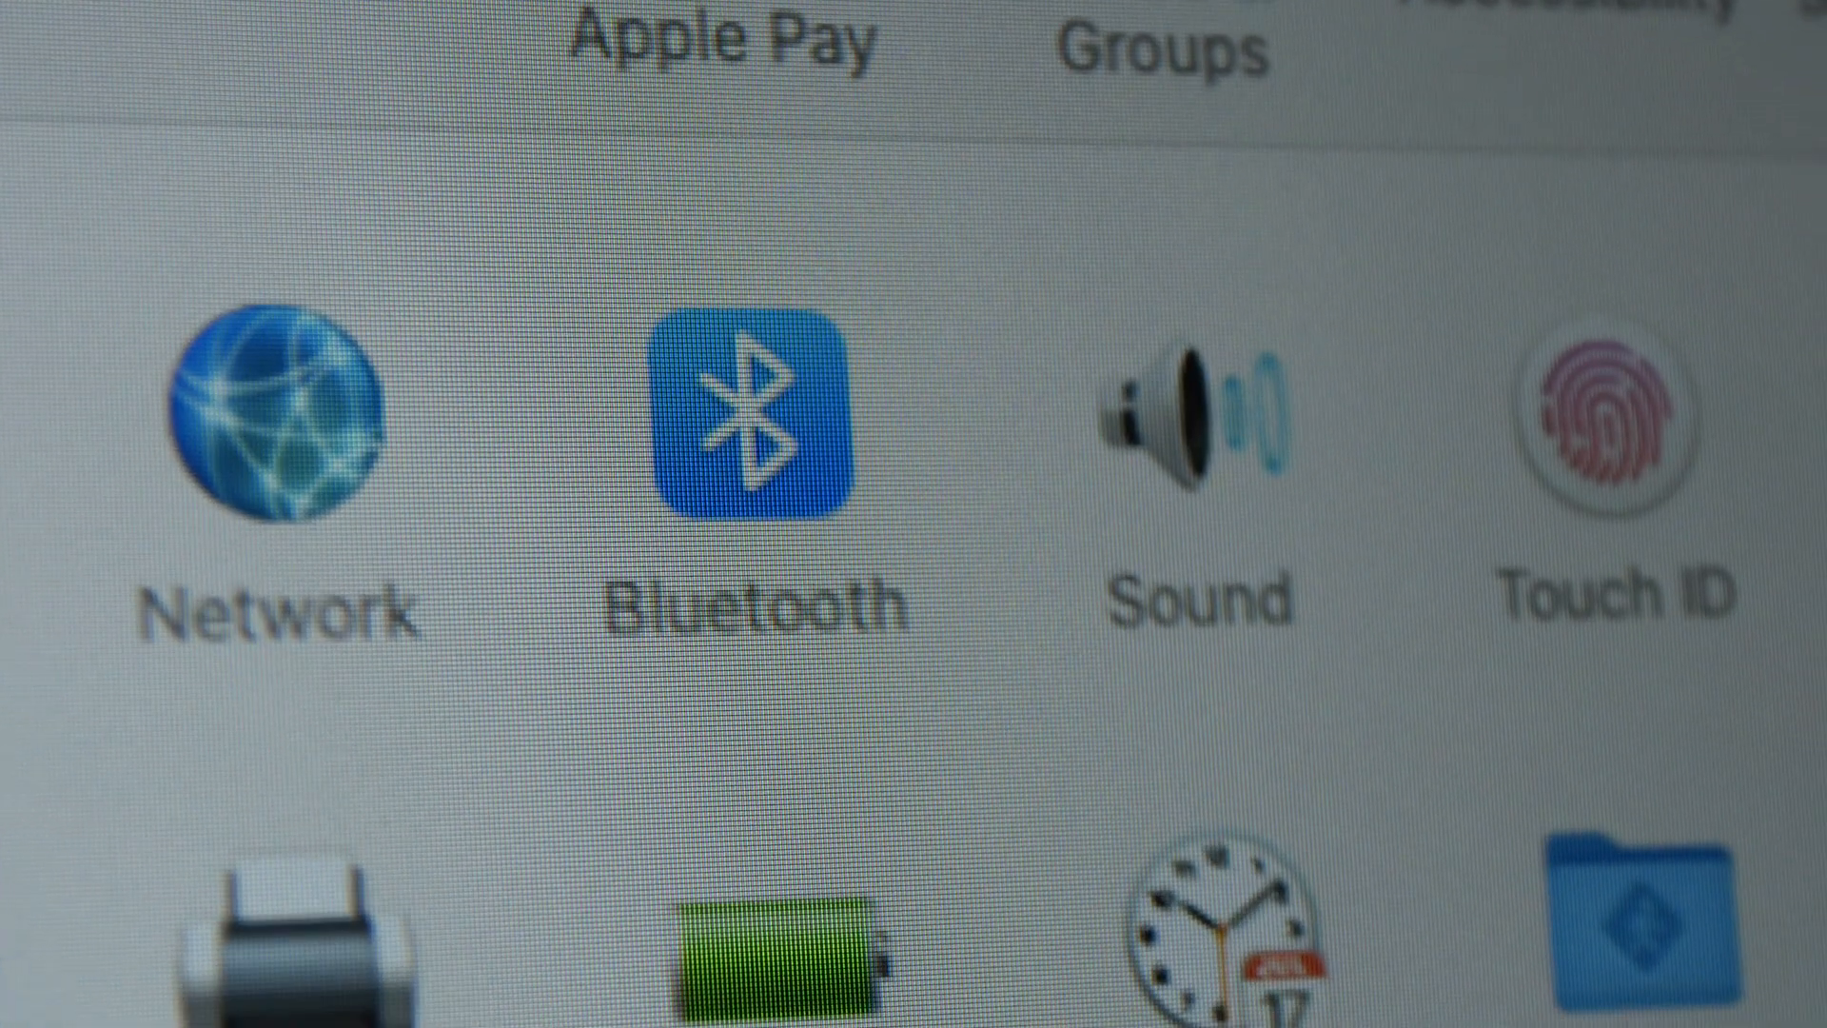
pyautogui.scroll(-3)
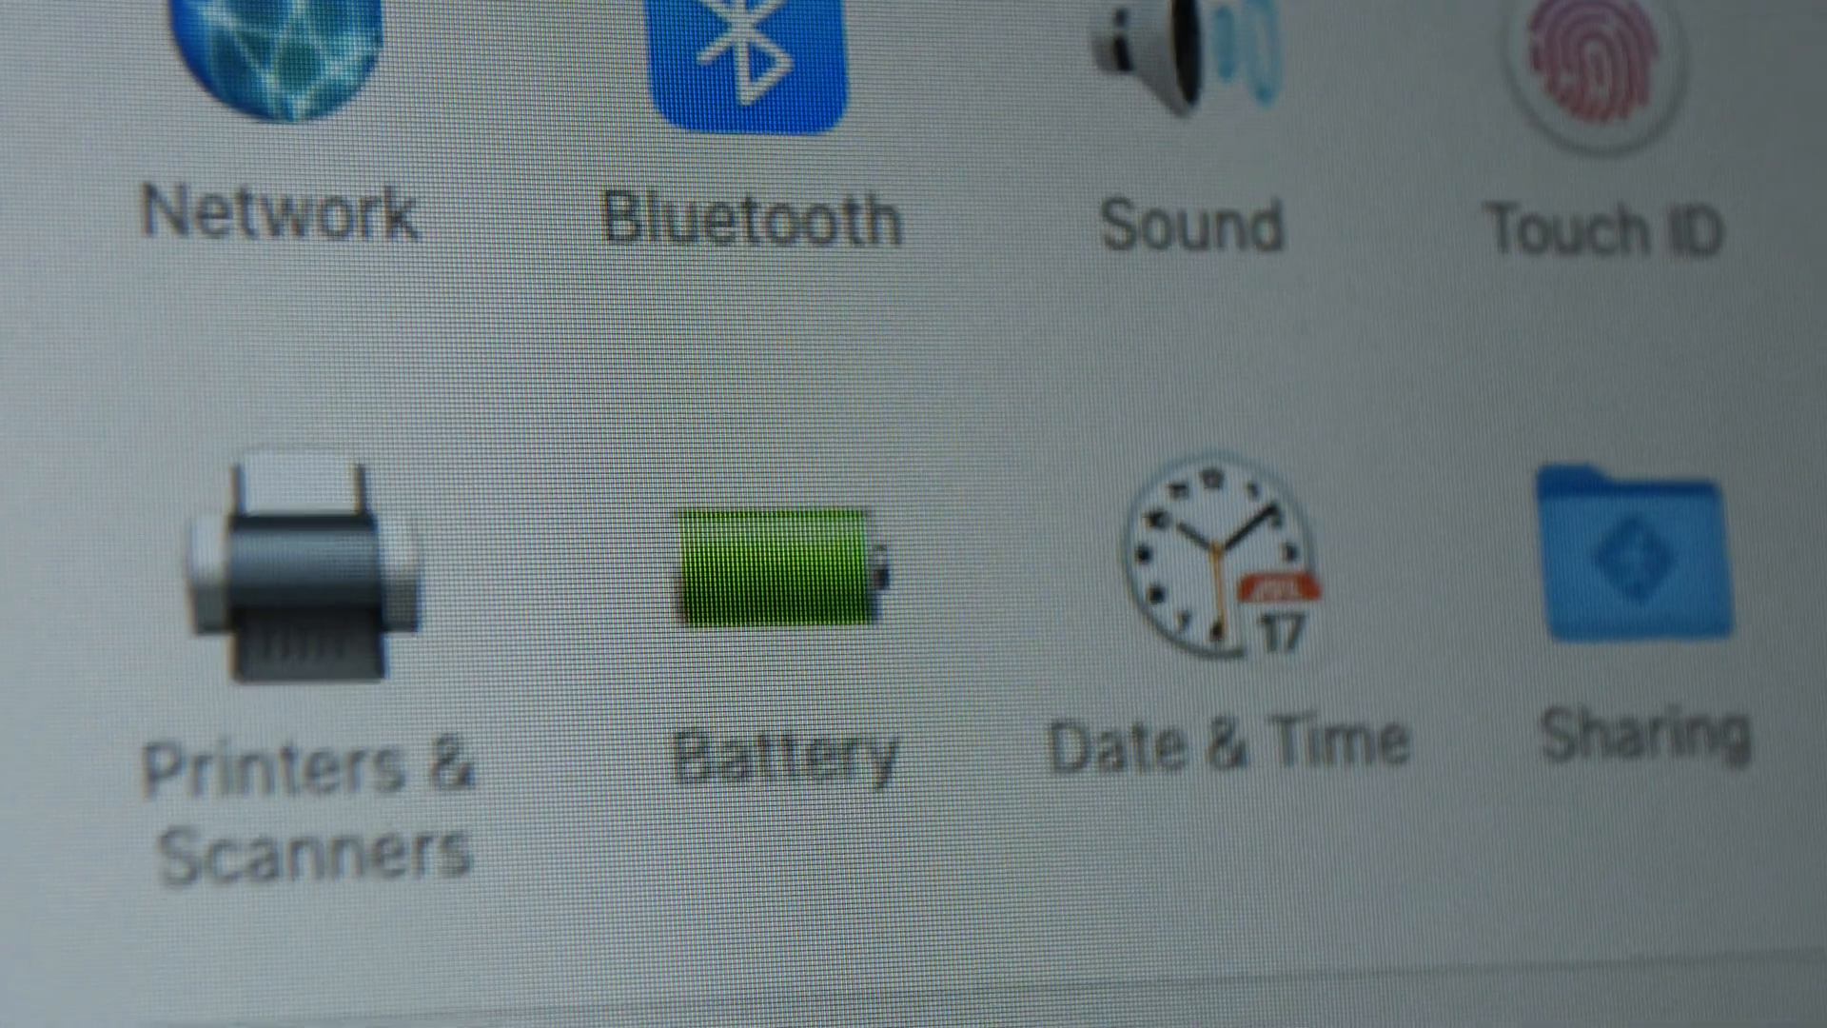